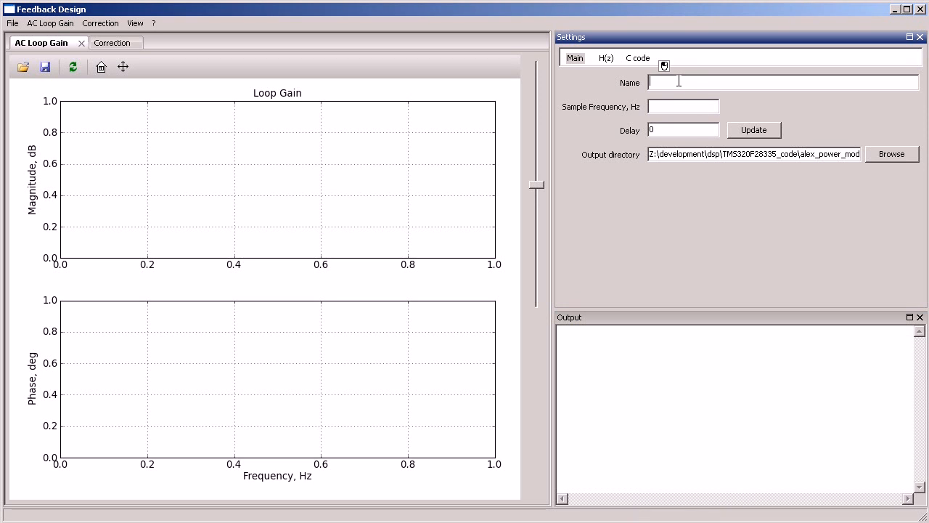
Step: Name the correction correction1 at 100e3 Hz and load kb_base.txt as the Initial response
type("corre")
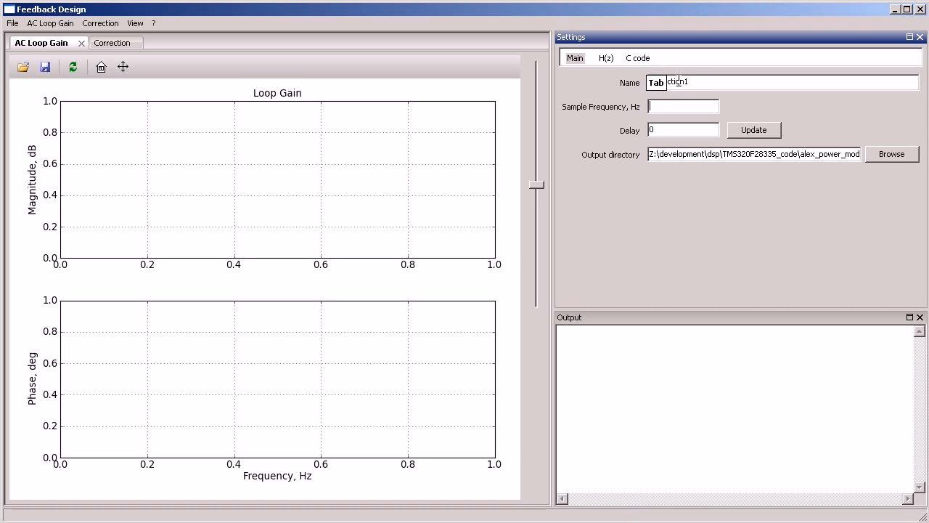
type("100e3")
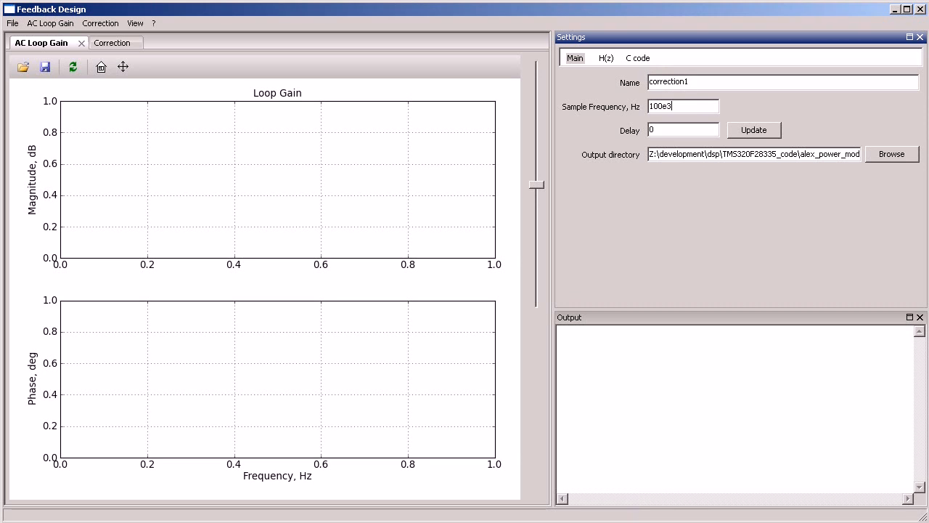
left_click(22, 67)
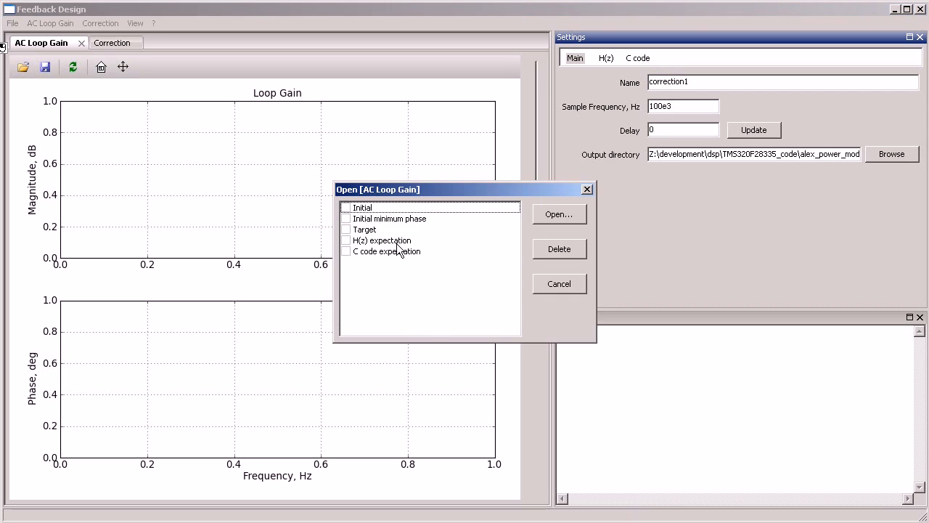
left_click(559, 214)
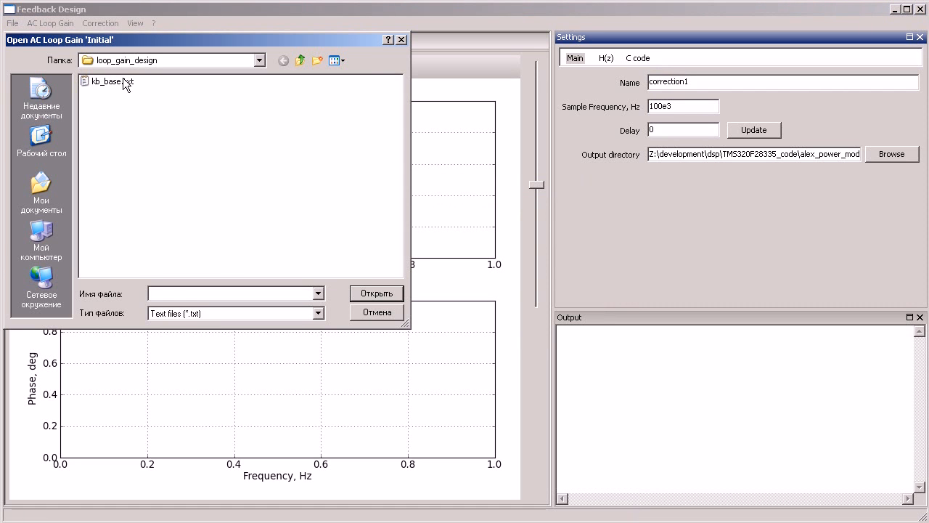
double_click(109, 81)
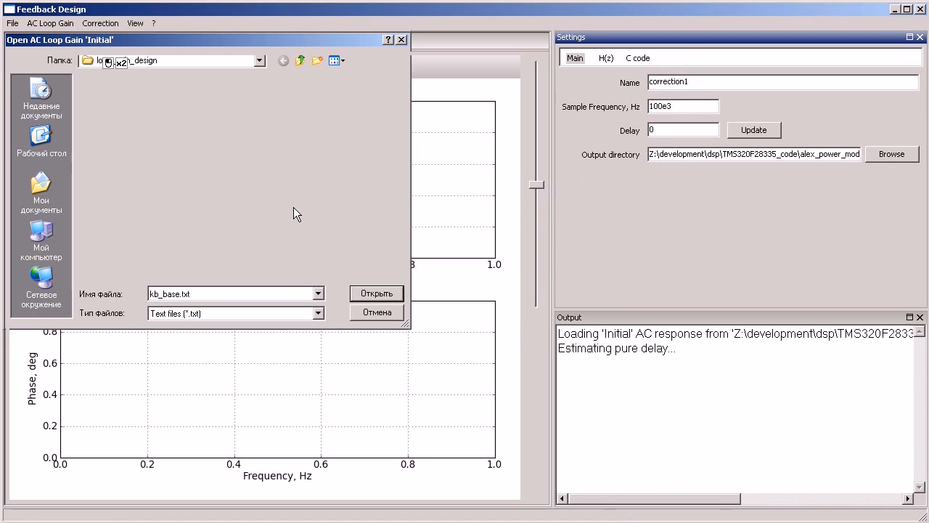
Step: Let kb_base.txt load, plotting Initial, minimum-phase and Target curves with delay 1.96866e-05
left_click(376, 293)
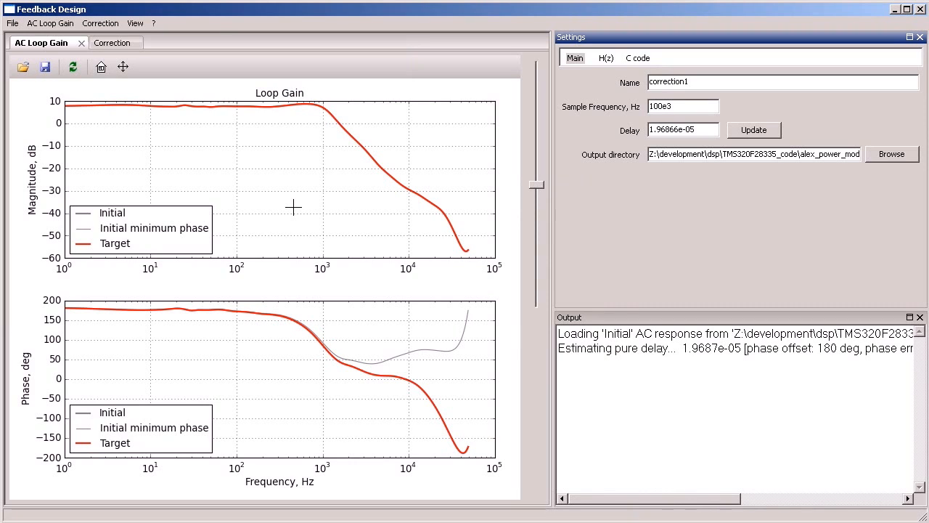
Step: Raise the Target gain about 12 dB, flatten its phase near 45° around 2 kHz, and resync
left_click(682, 106)
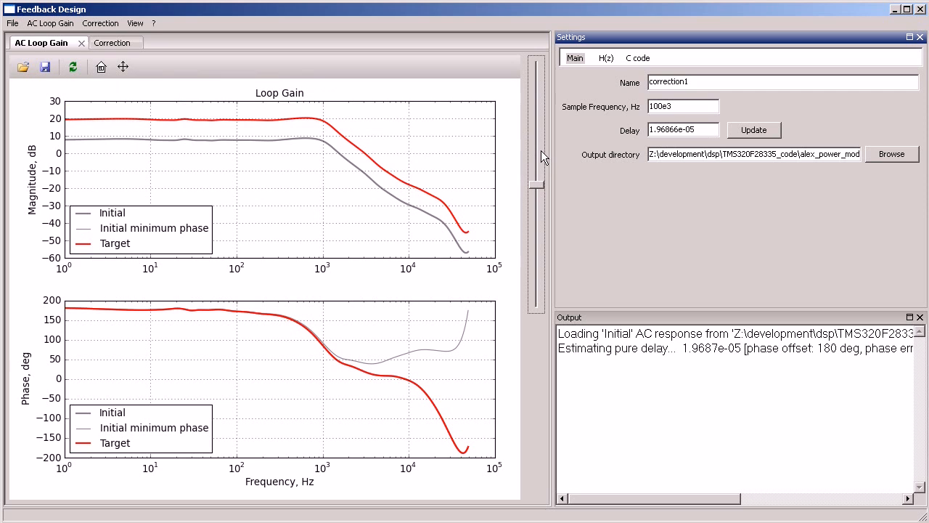
mouse_move(344, 144)
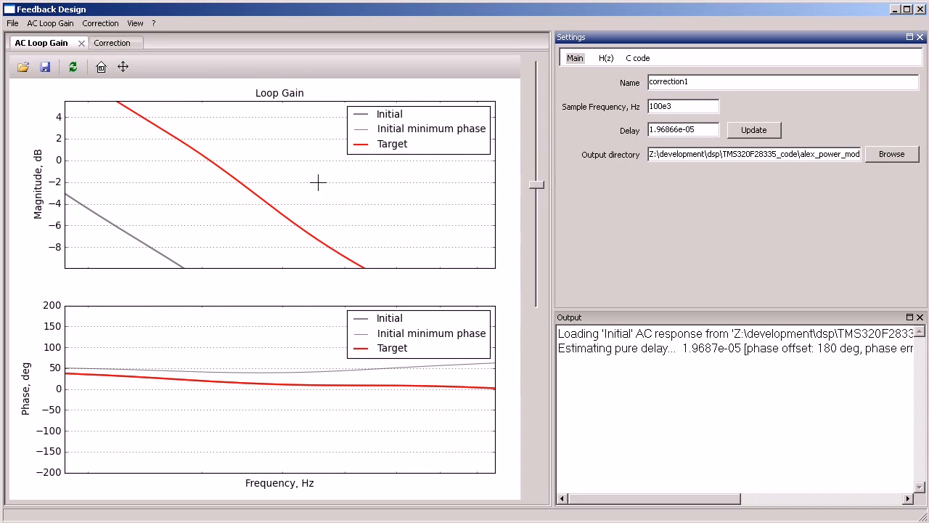
mouse_move(207, 151)
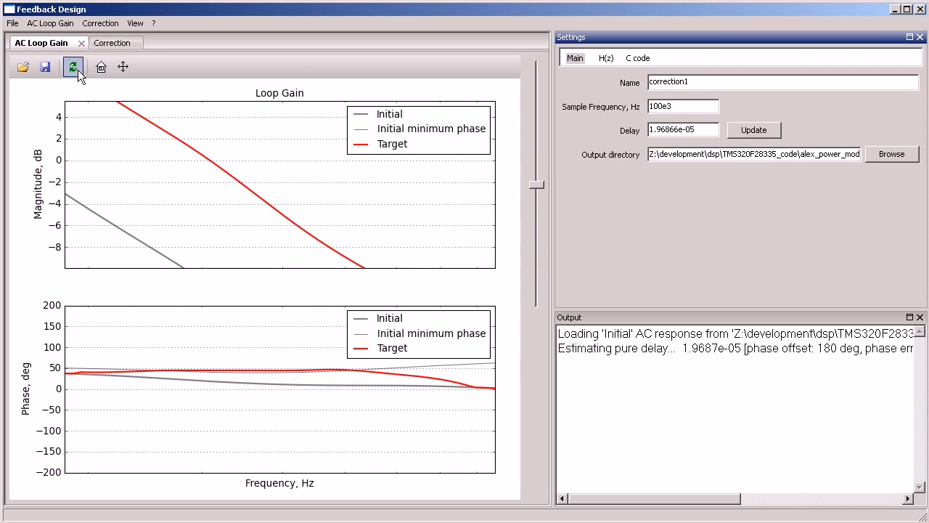
left_click(72, 67)
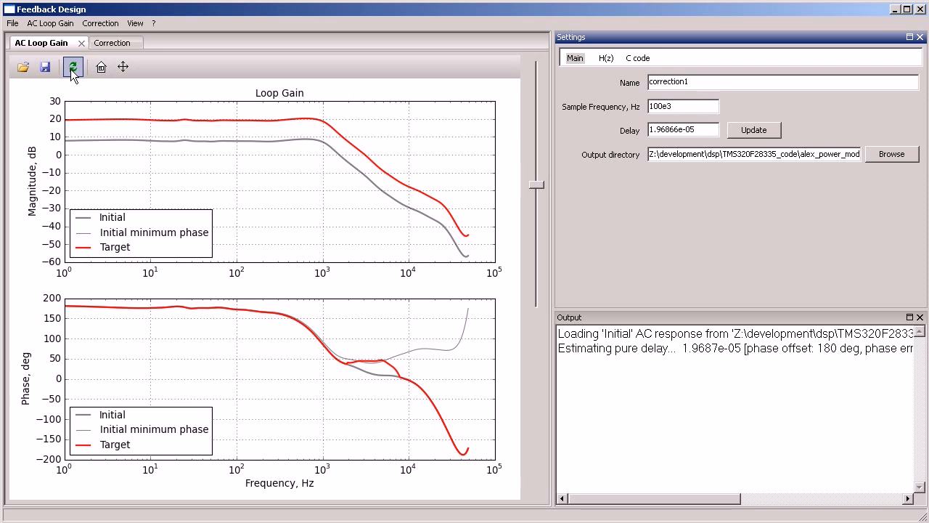
left_click(73, 67)
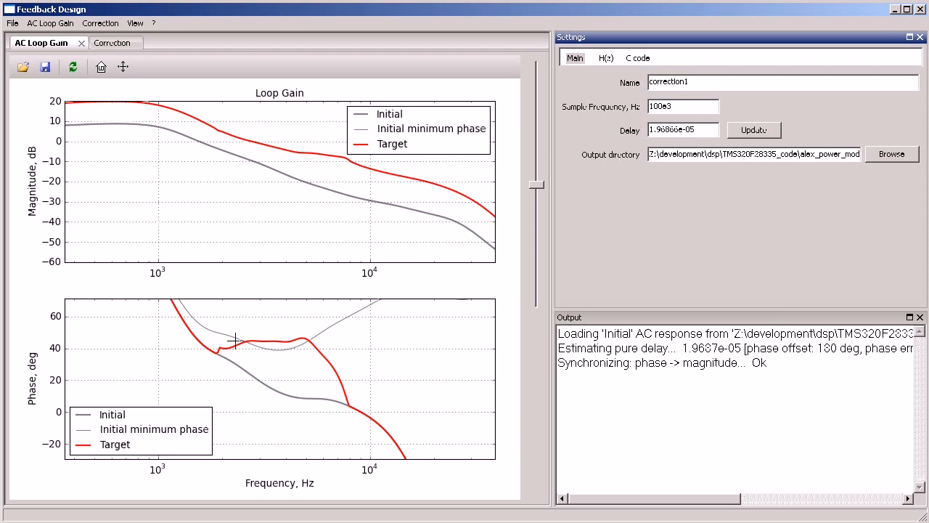
left_click(100, 67)
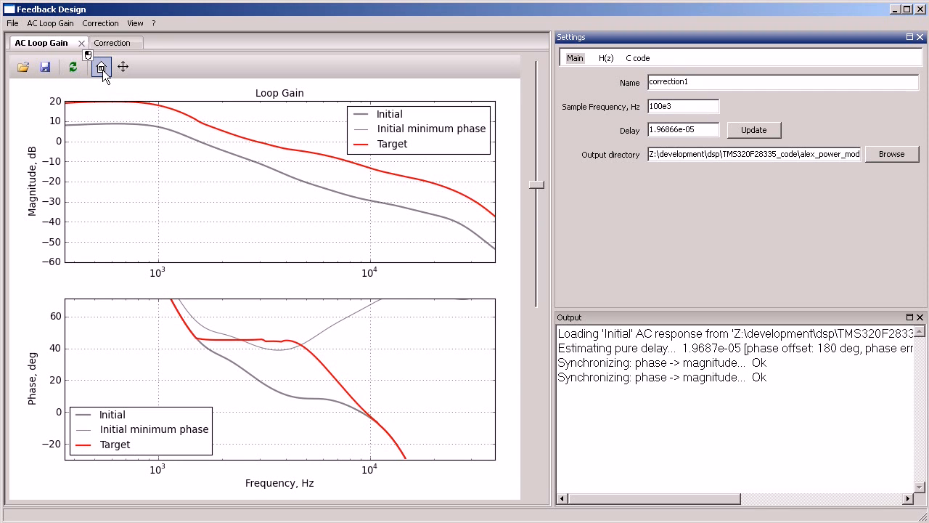
left_click(101, 66)
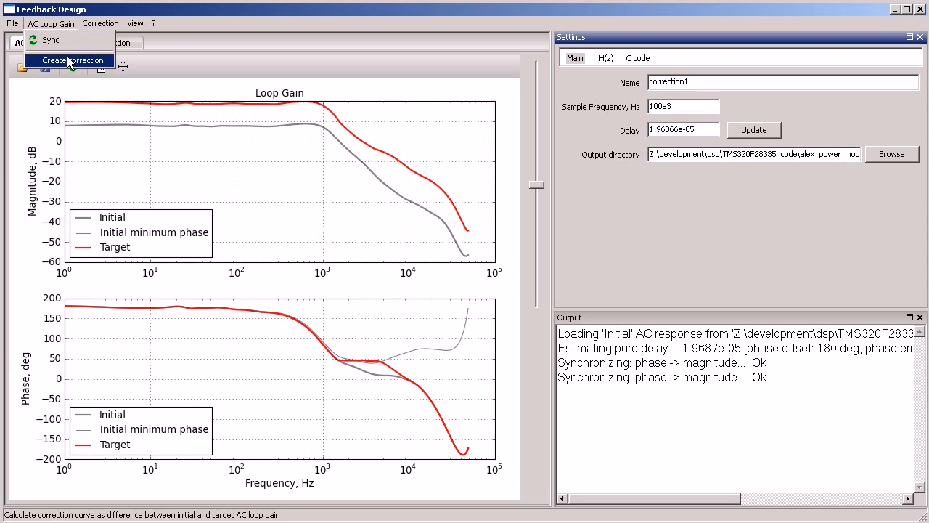
Step: Create the correction curve from Initial and Target and fit a second-order H(z) to it
left_click(72, 60)
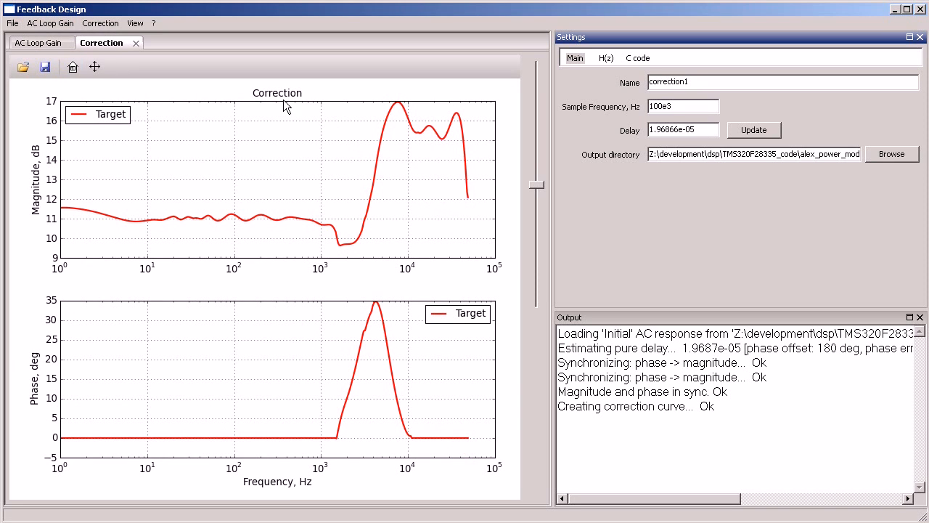
left_click(606, 57)
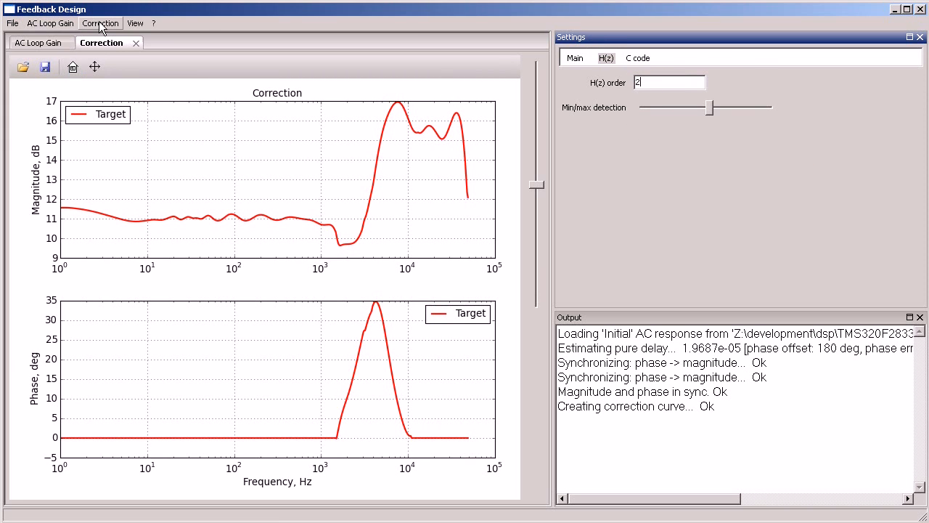
left_click(100, 23)
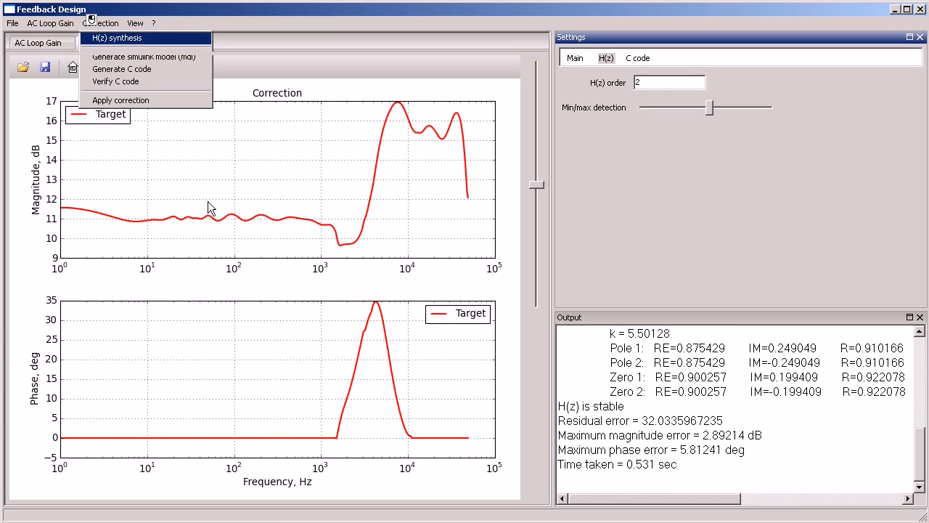
left_click(116, 37)
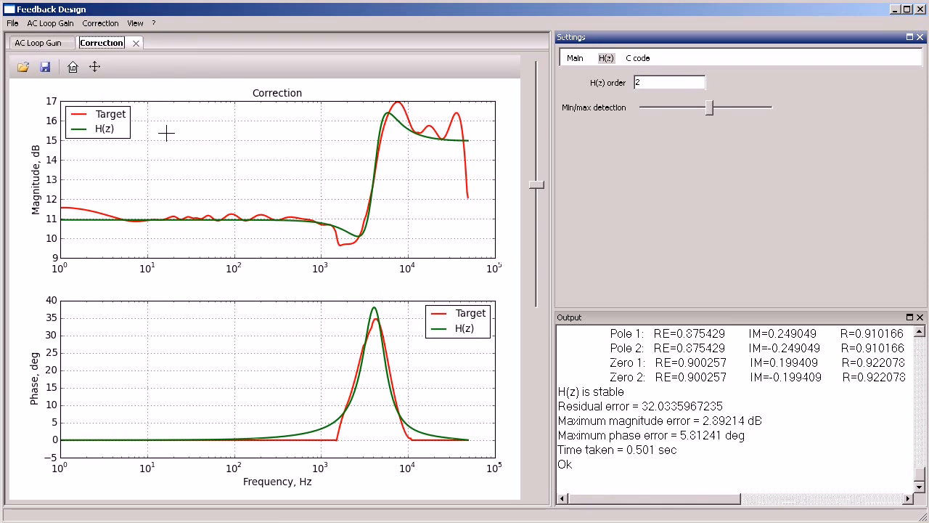
Step: Apply the fitted H(z) correction to the loop gain and return to the Correction plot
left_click(100, 23)
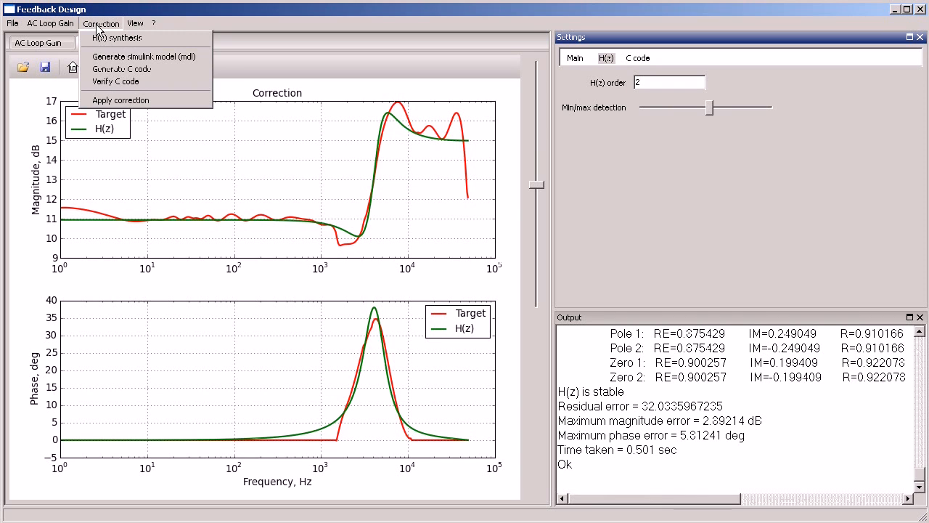
left_click(120, 99)
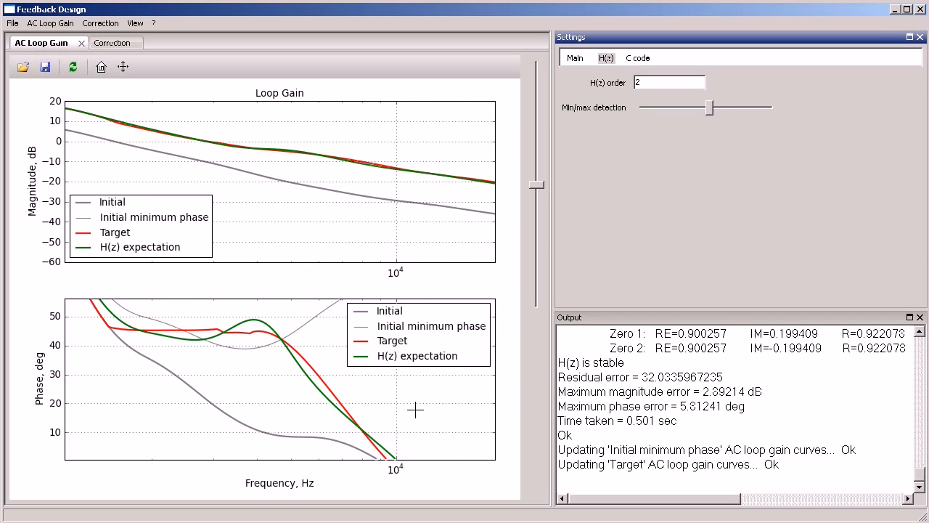
left_click(101, 67)
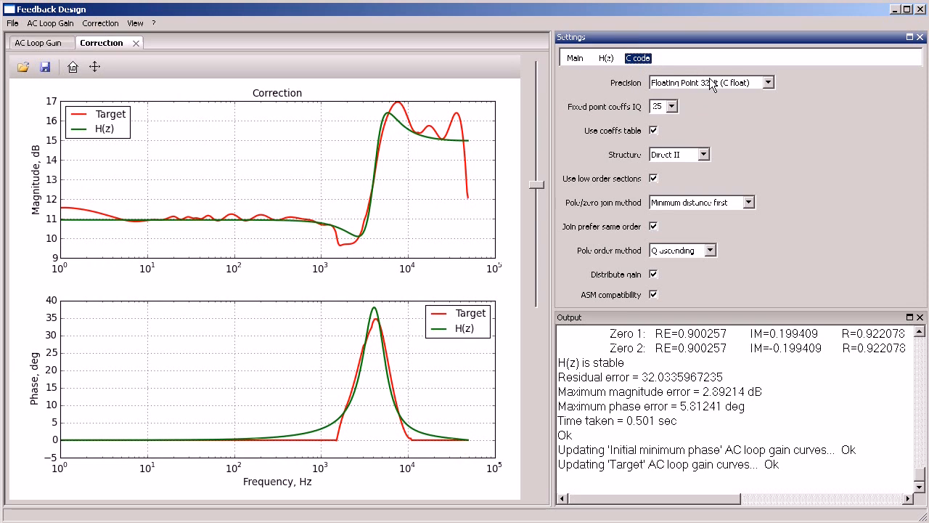
mouse_move(674, 161)
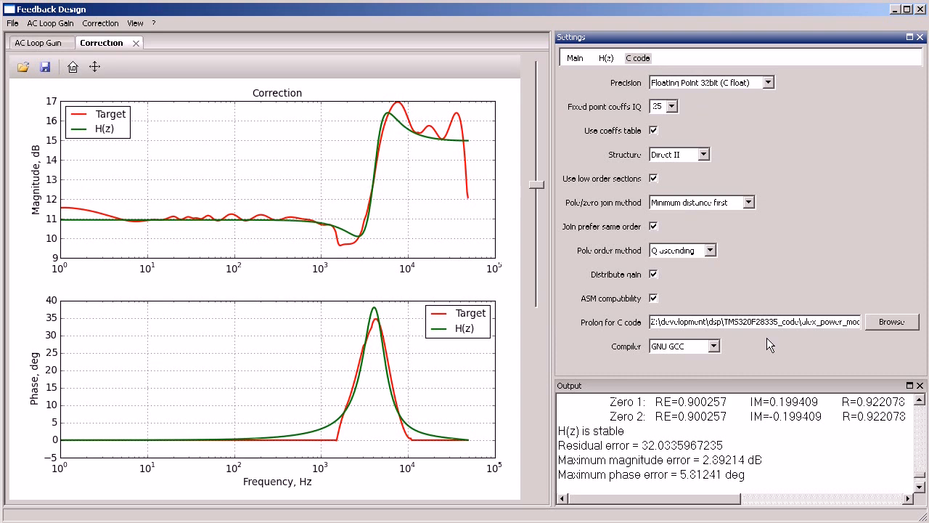
Step: Generate C code for the fitted correction, opening correction1.c in Visual C++
left_click(100, 22)
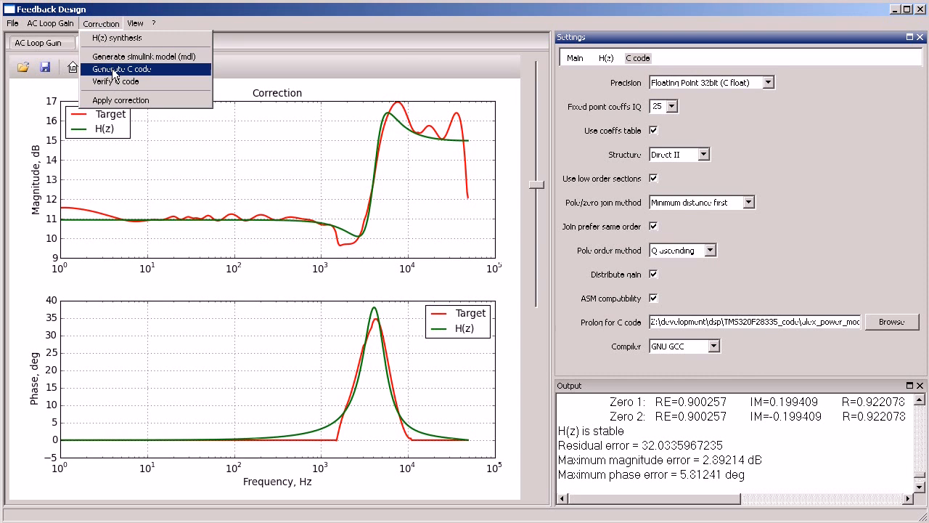
left_click(121, 69)
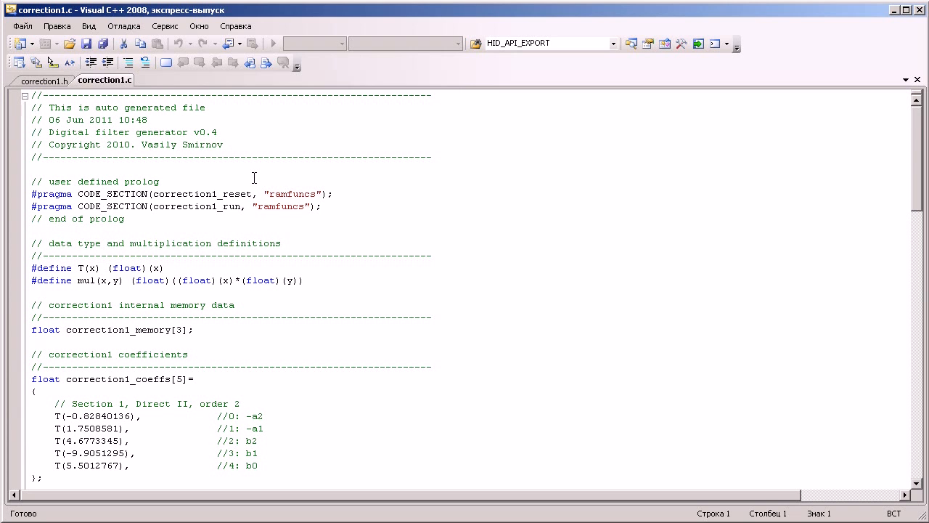
scroll("down", 3)
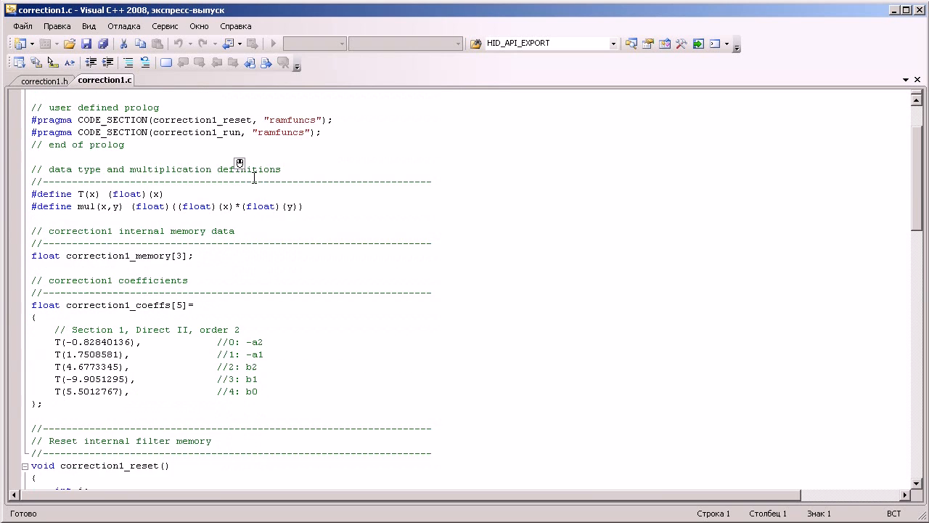
scroll("down", 3)
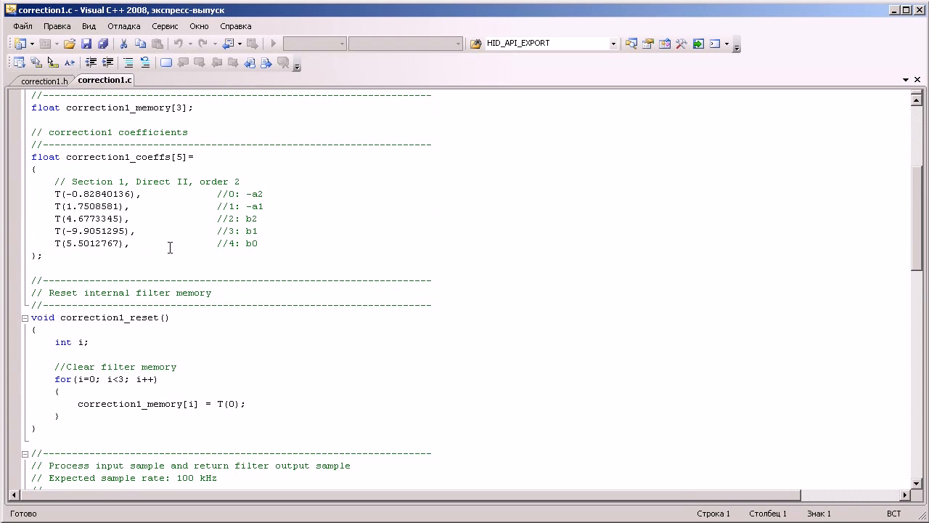
scroll("down", 3)
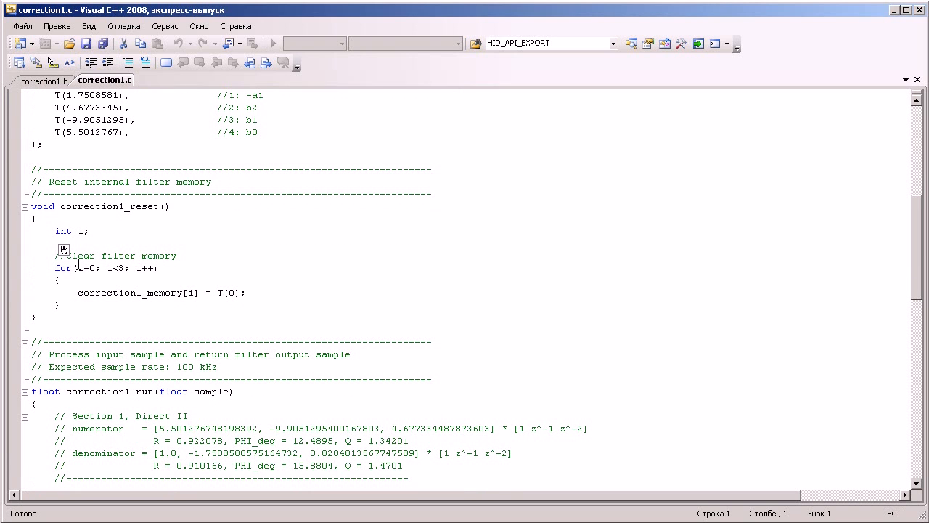
scroll("down", 3)
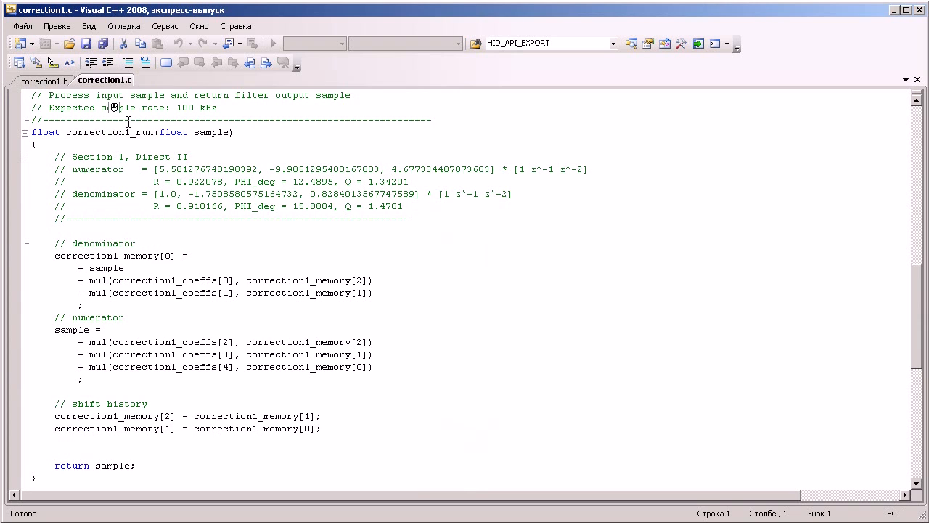
mouse_move(196, 437)
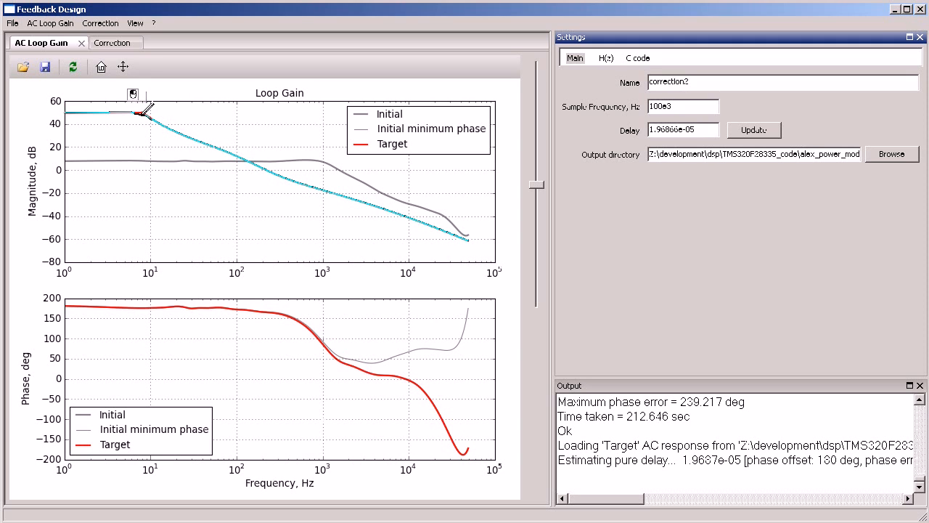
Step: Sync the correction2 Target phase curve to its edited magnitude
left_click(72, 67)
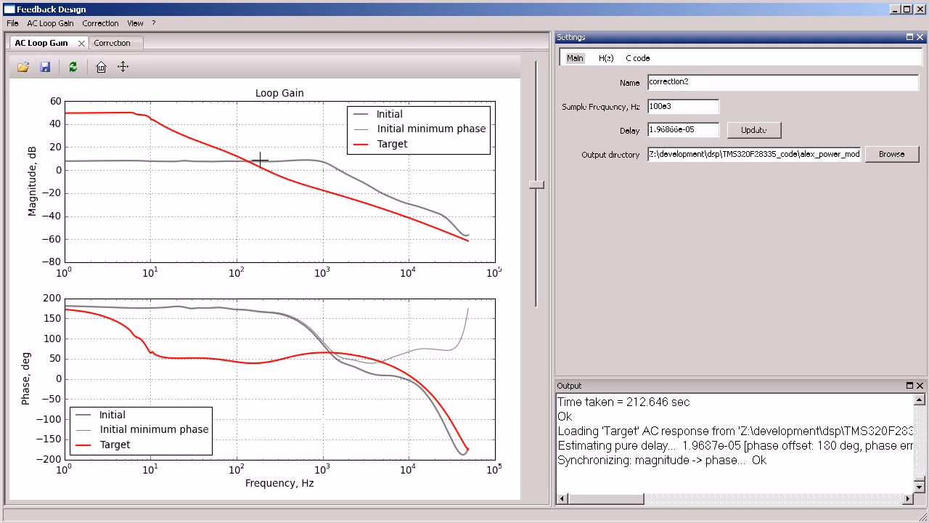
mouse_move(268, 313)
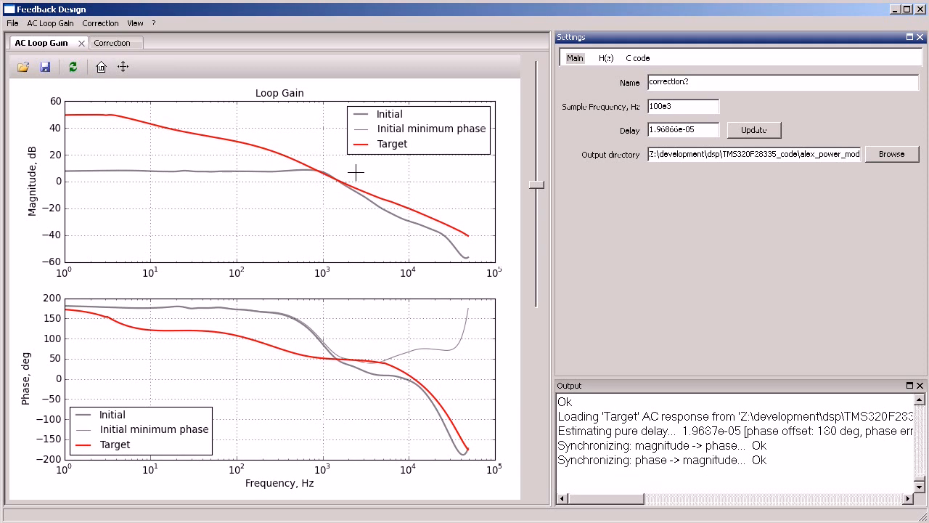
mouse_move(424, 202)
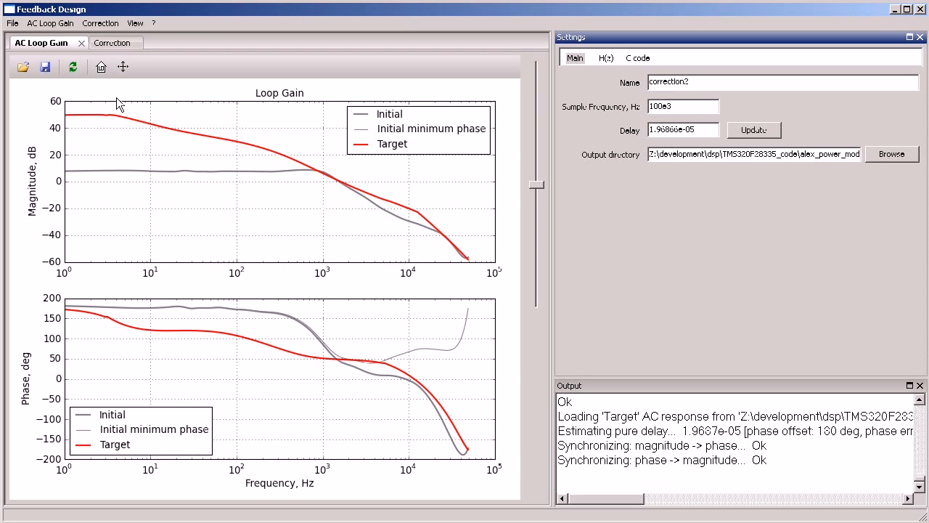
Step: Recompute the Target phase from its reshaped magnitude merging with Initial at high frequencies
left_click(72, 67)
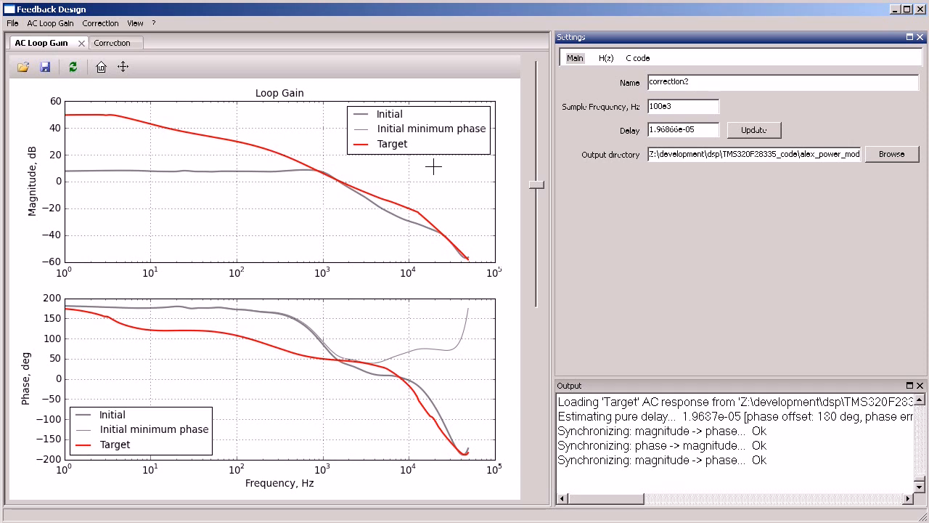
mouse_move(353, 356)
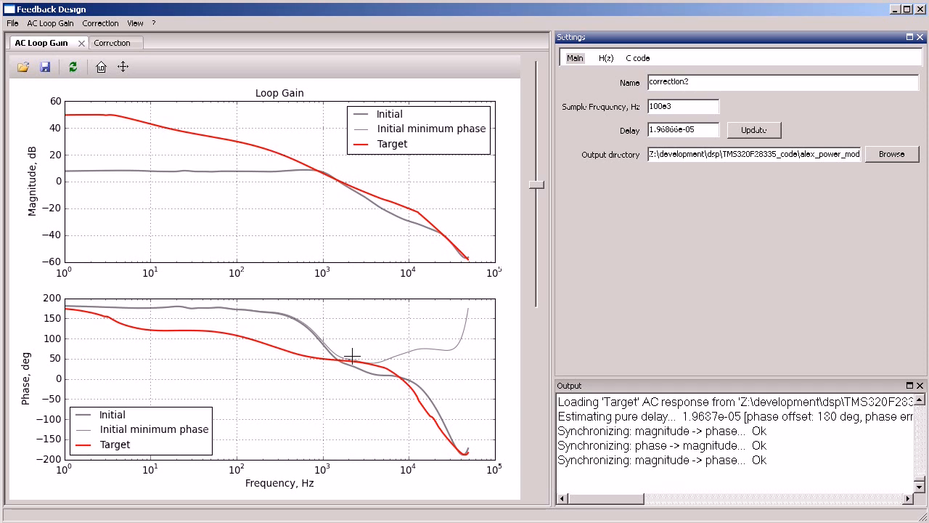
mouse_move(168, 324)
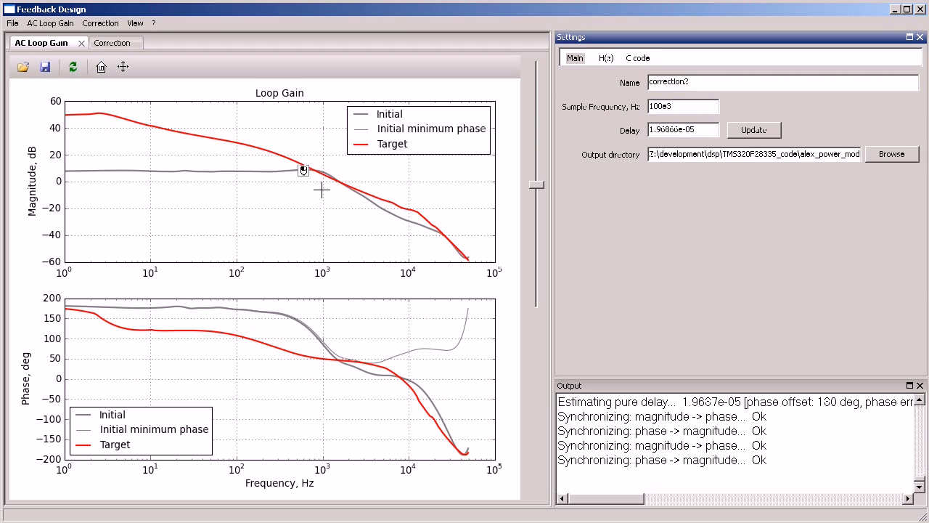
Step: Reset the loop gain view and create the correction2 curve from Initial and Target
left_click(100, 67)
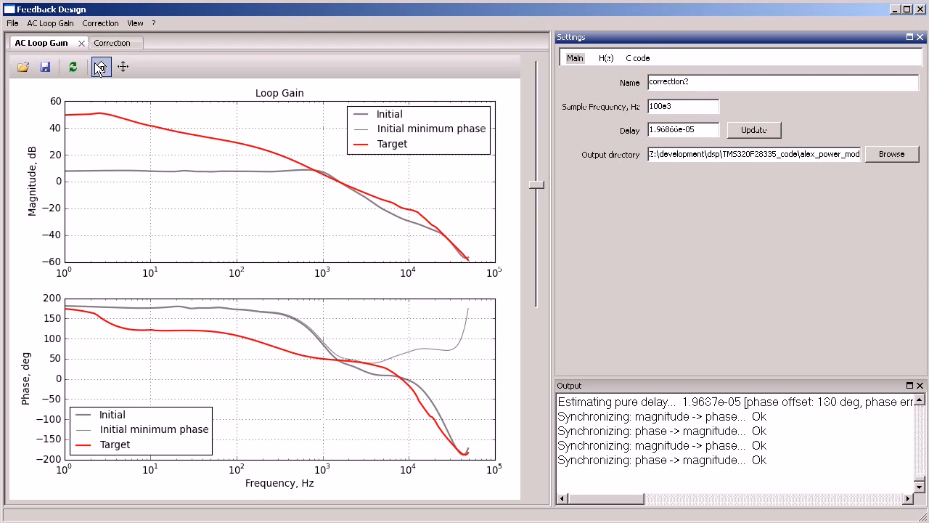
left_click(100, 67)
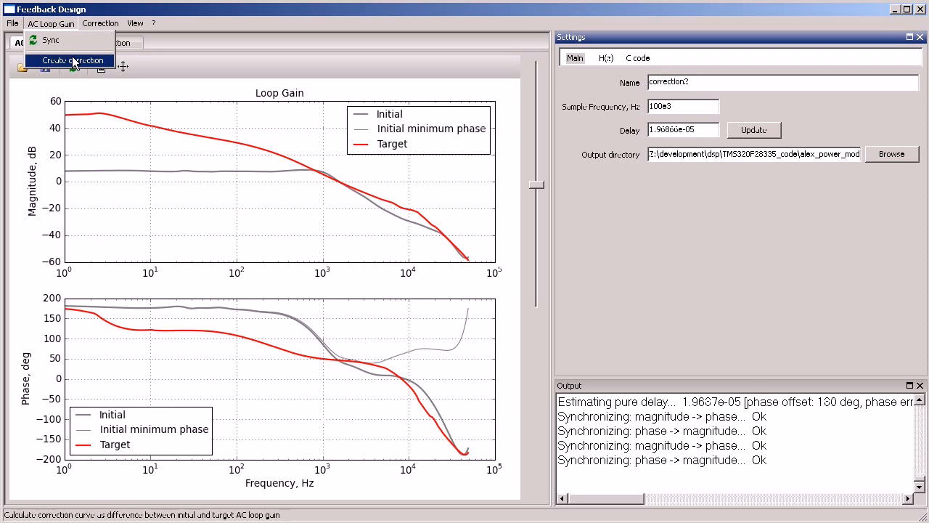
left_click(72, 61)
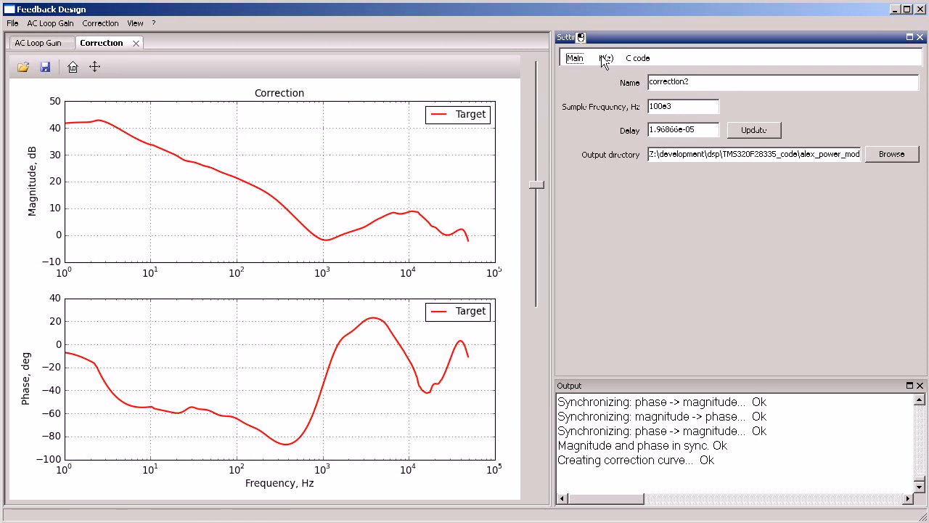
Step: Show the H(z) synthesis settings and fit an initial H(z) to the target correction
left_click(606, 58)
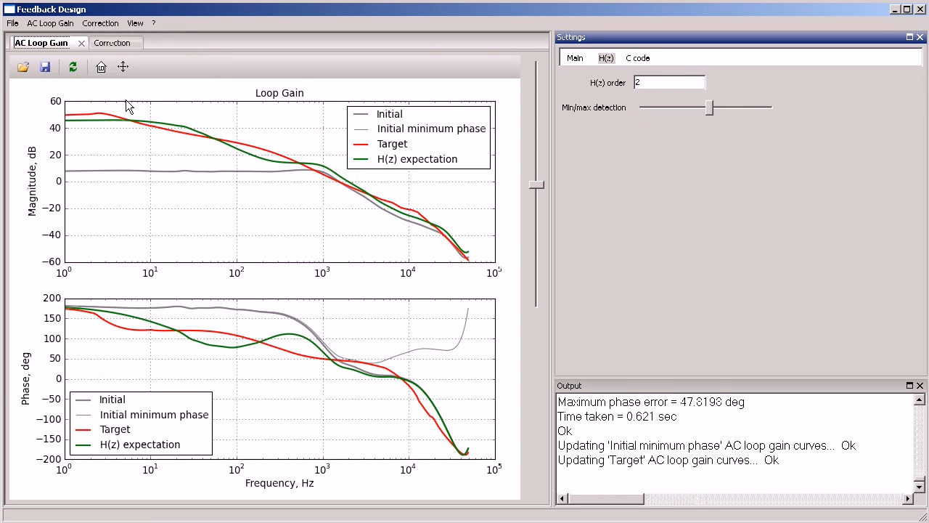
mouse_move(328, 366)
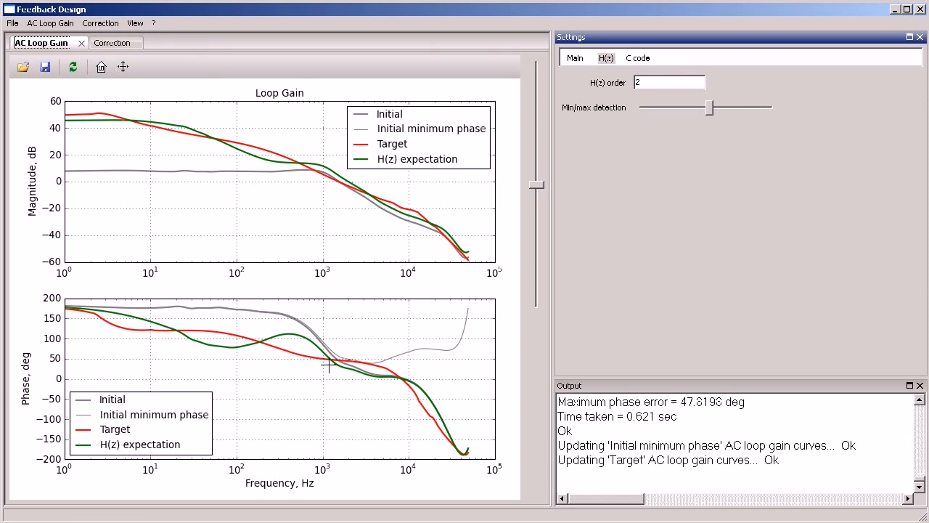
left_click(111, 42)
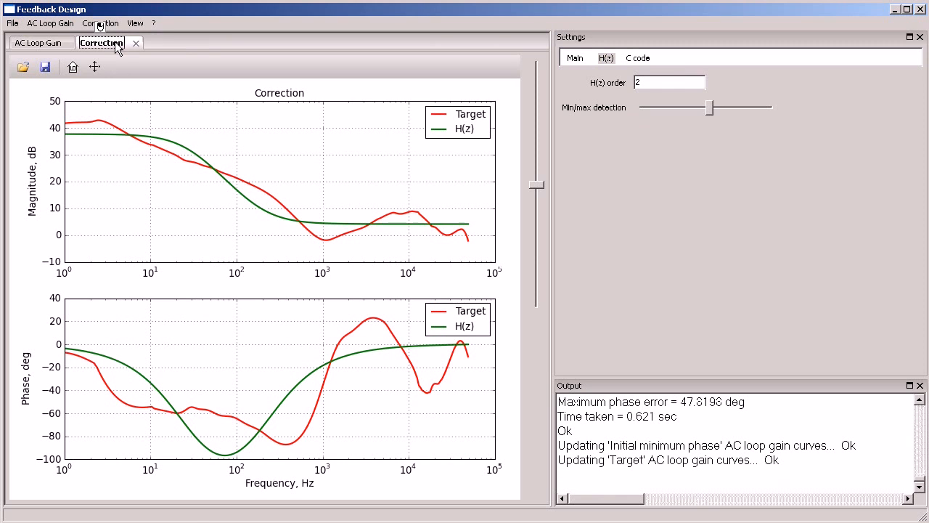
left_click(101, 23)
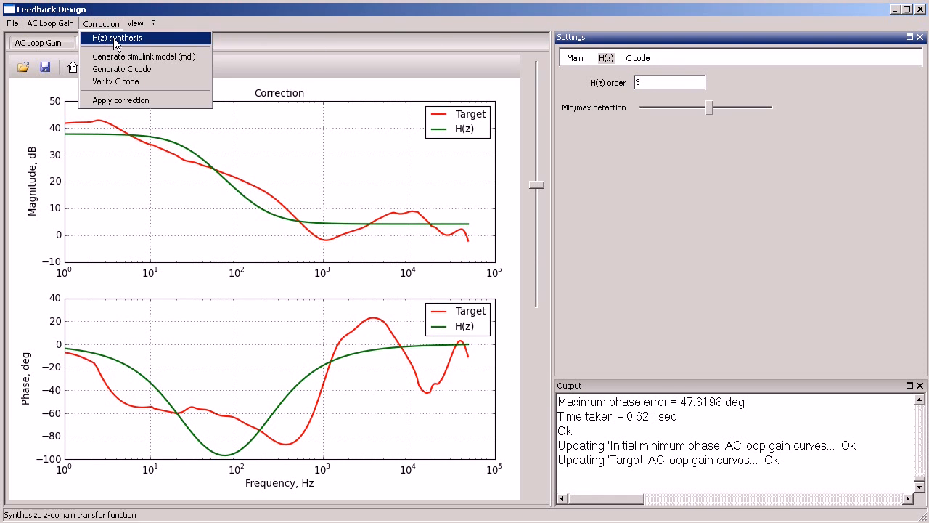
left_click(114, 38)
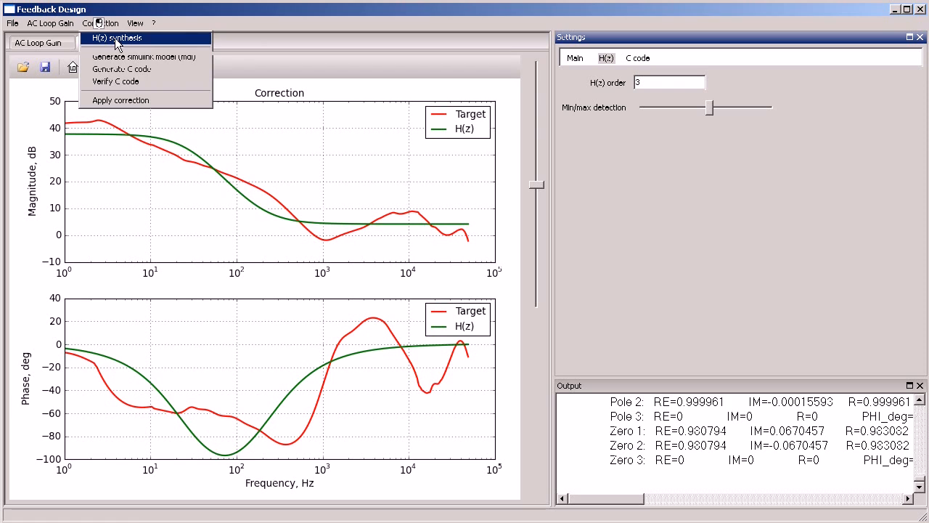
left_click(116, 38)
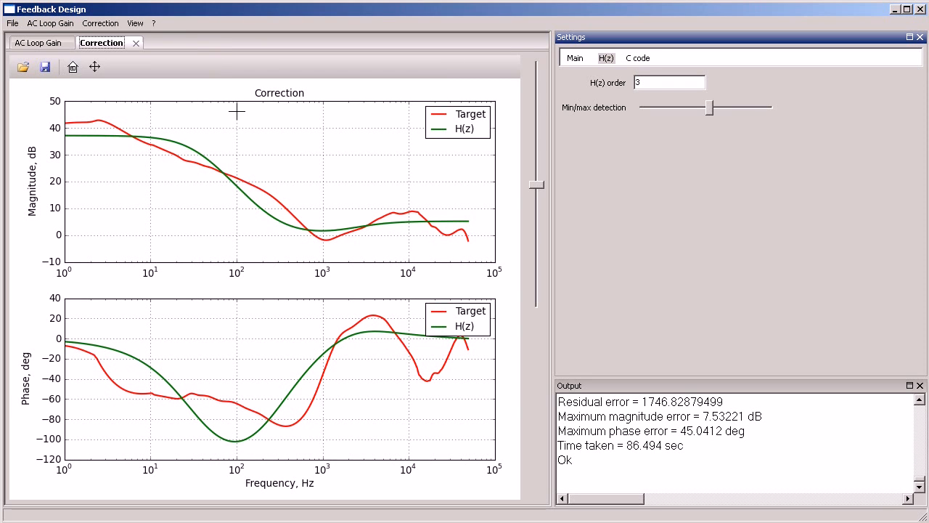
Step: Set the H(z) order to 6 and refit, matching the target within 15.24° phase error
triple_click(668, 82)
type("4")
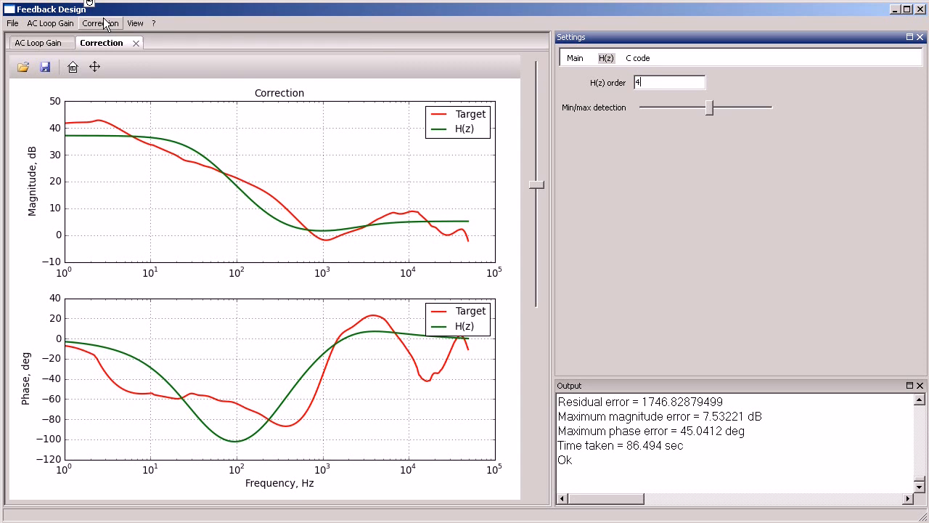
left_click(101, 22)
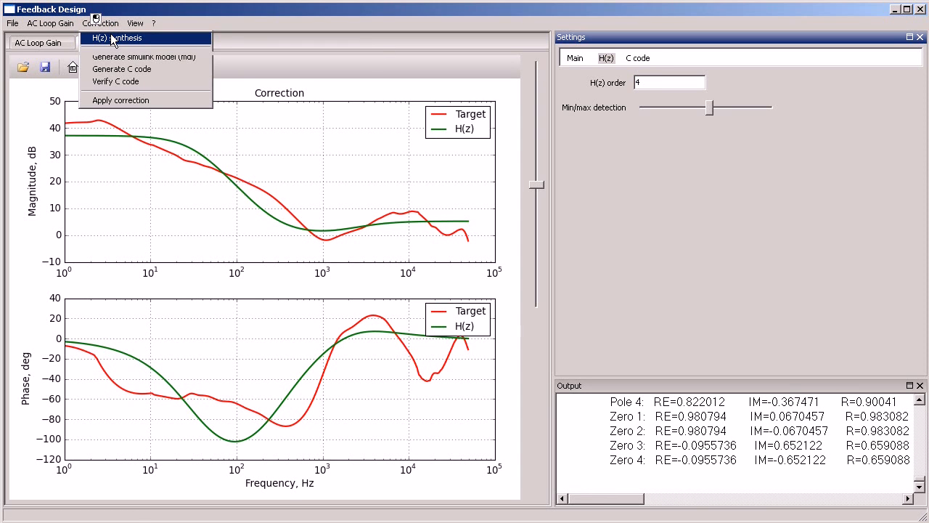
left_click(117, 37)
type("5")
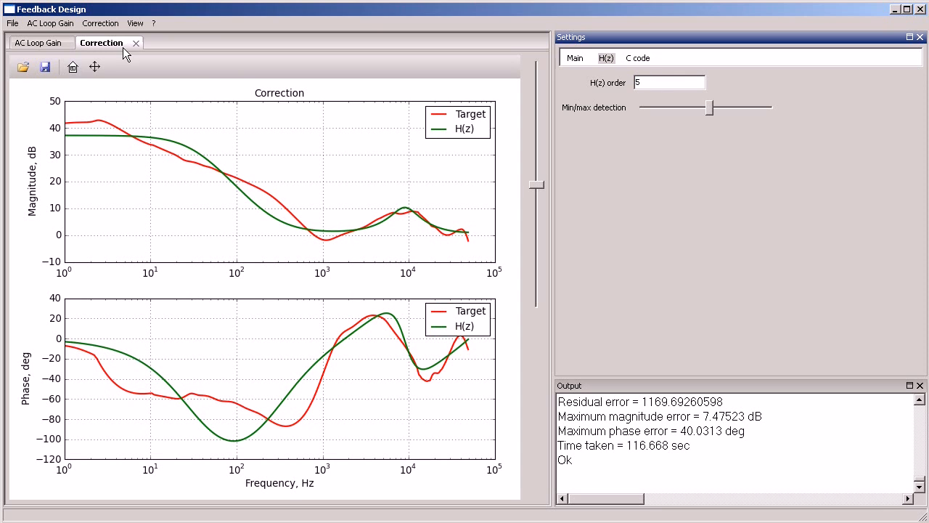
left_click(100, 22)
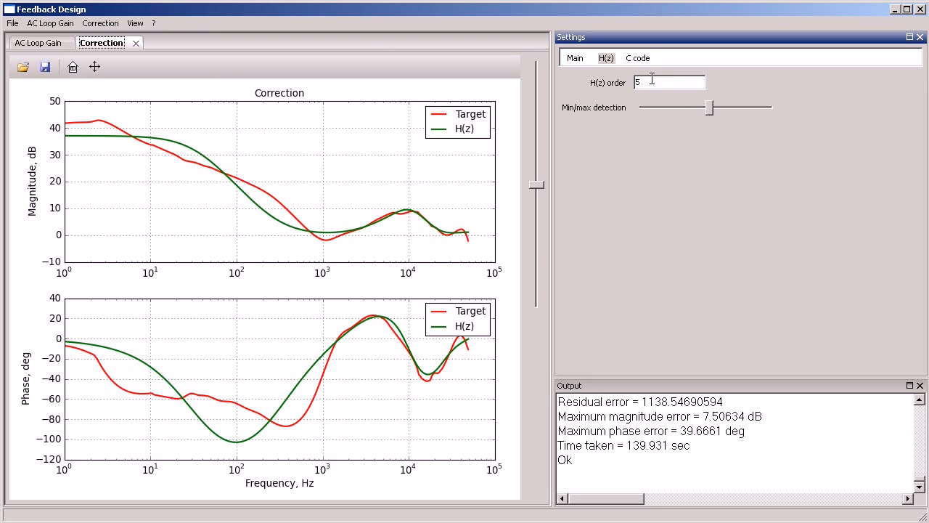
type("6")
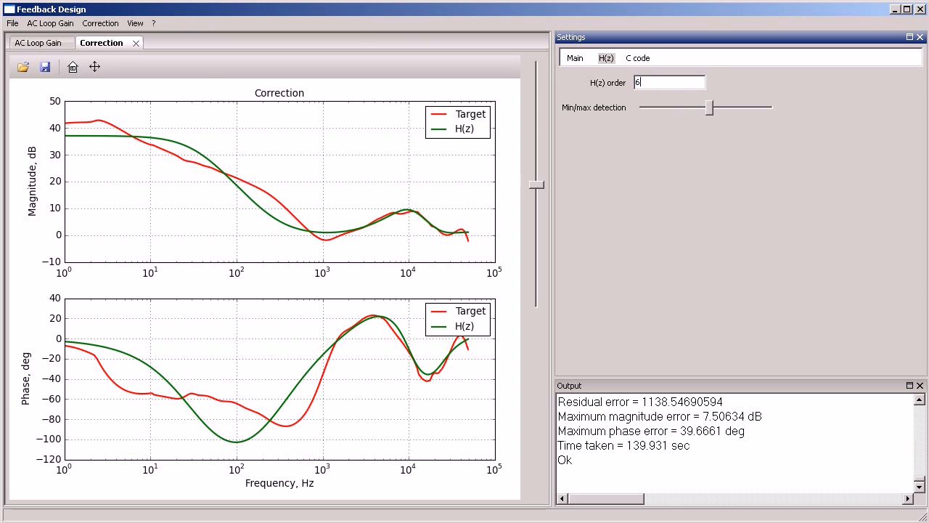
left_click(100, 23)
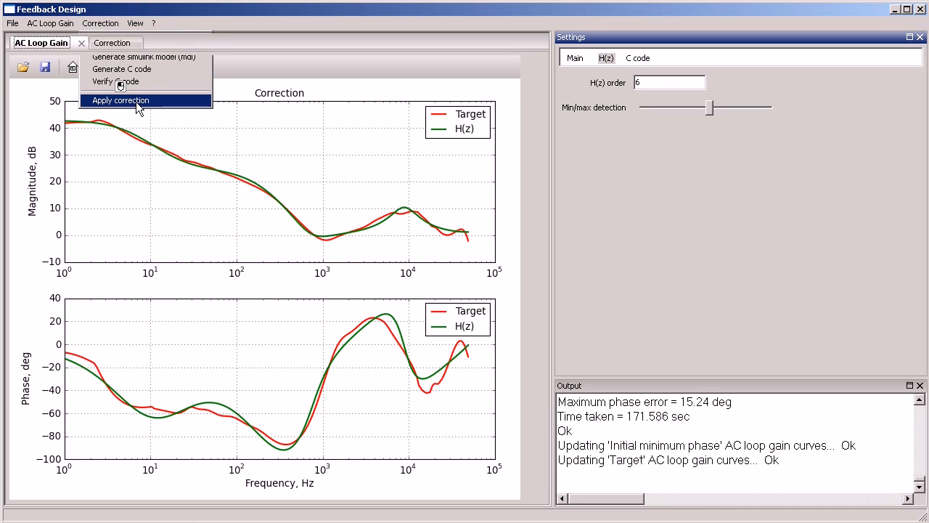
Step: Apply the sixth-order correction to the loop gain and inspect the updated plots
left_click(121, 100)
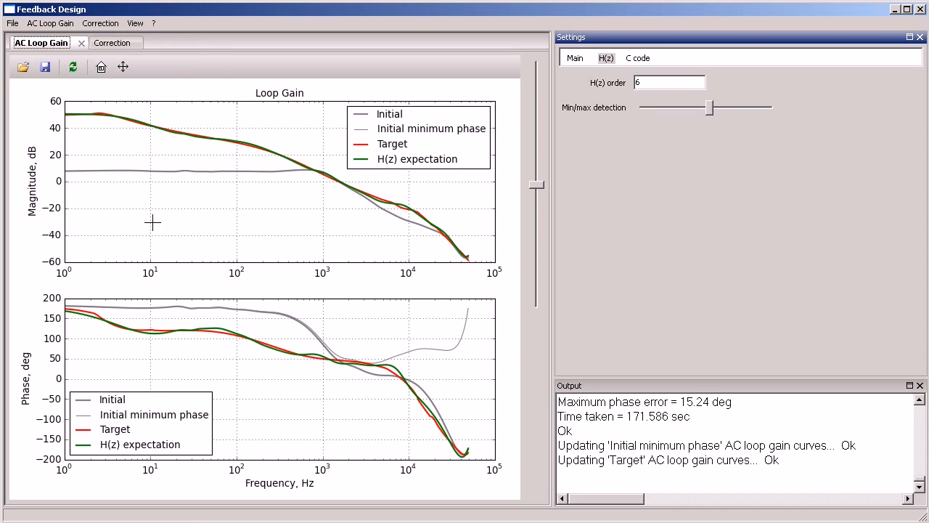
mouse_move(287, 345)
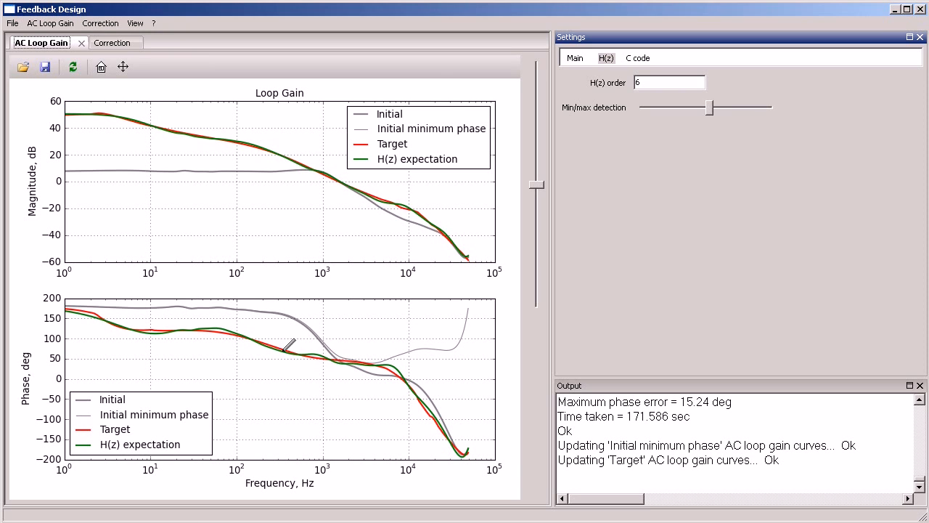
mouse_move(315, 192)
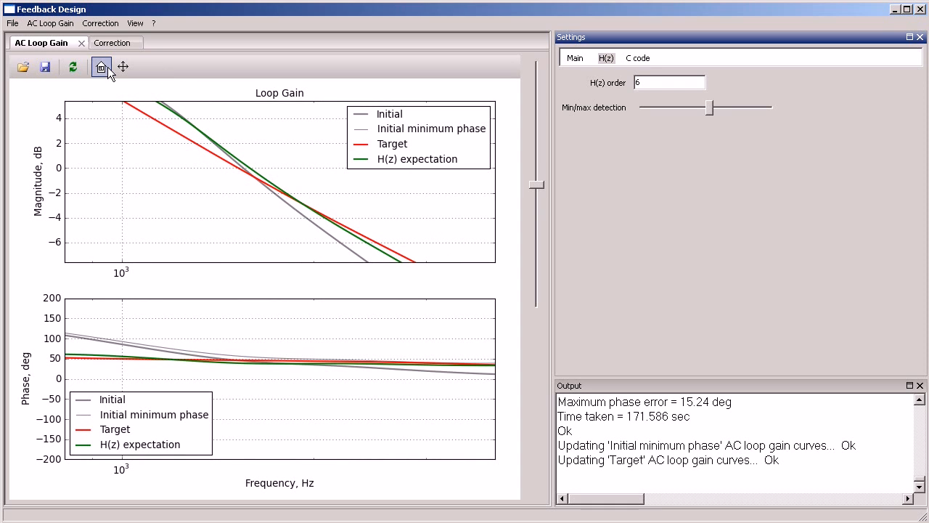
left_click(101, 67)
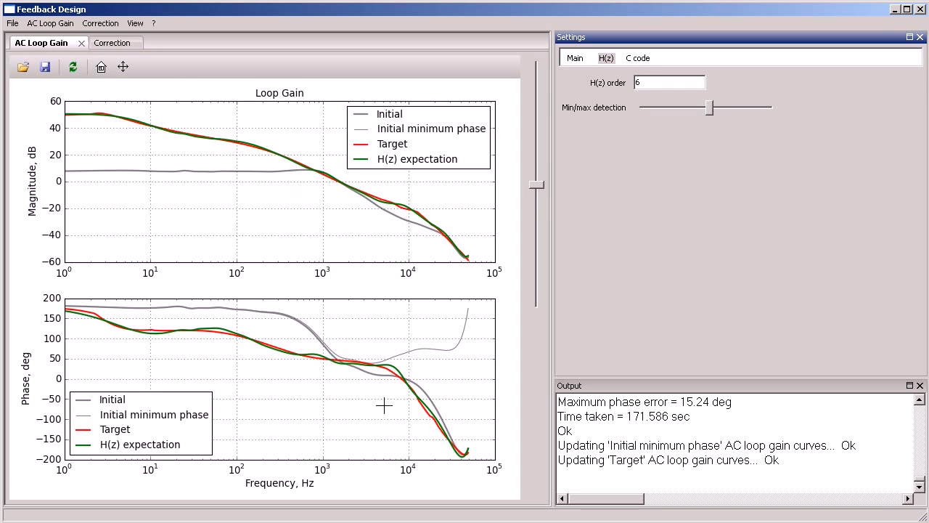
mouse_move(427, 371)
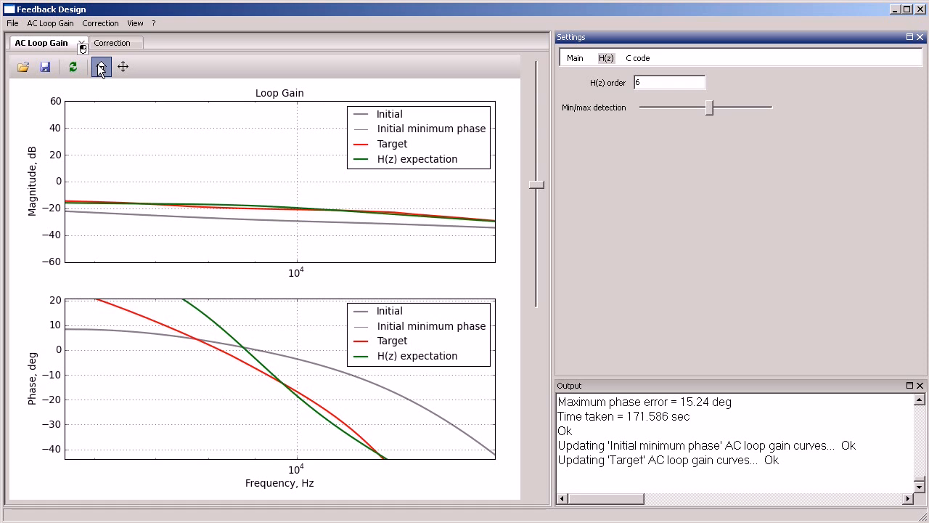
left_click(110, 42)
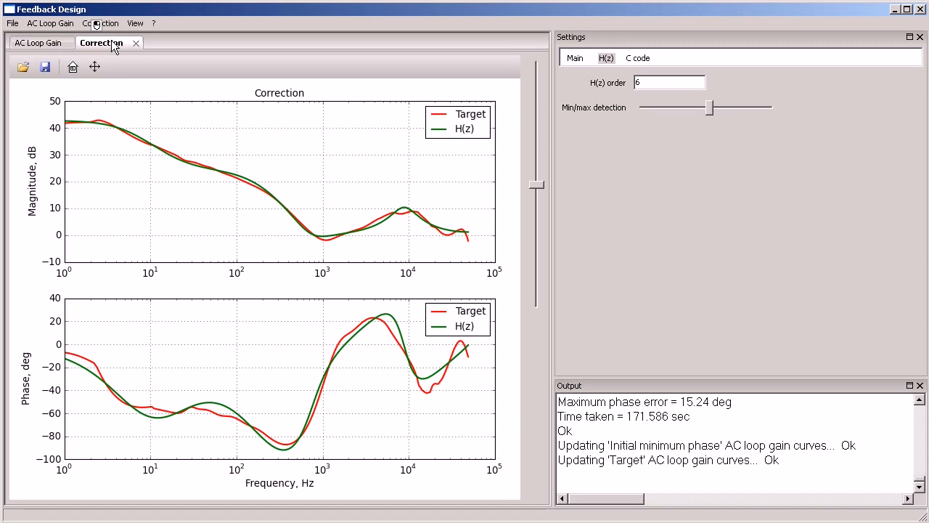
Step: Export the correction as C code and view correction2.c in Visual C++
left_click(101, 24)
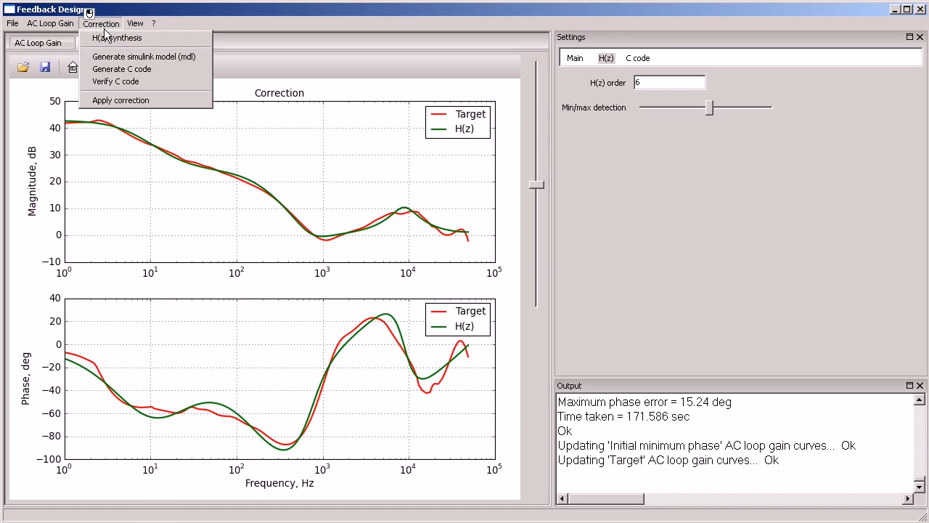
left_click(122, 69)
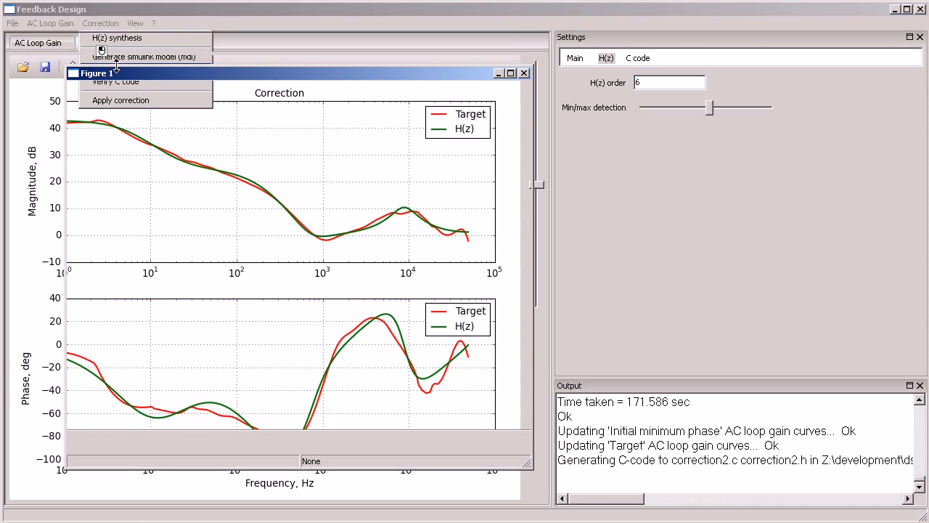
left_click(114, 81)
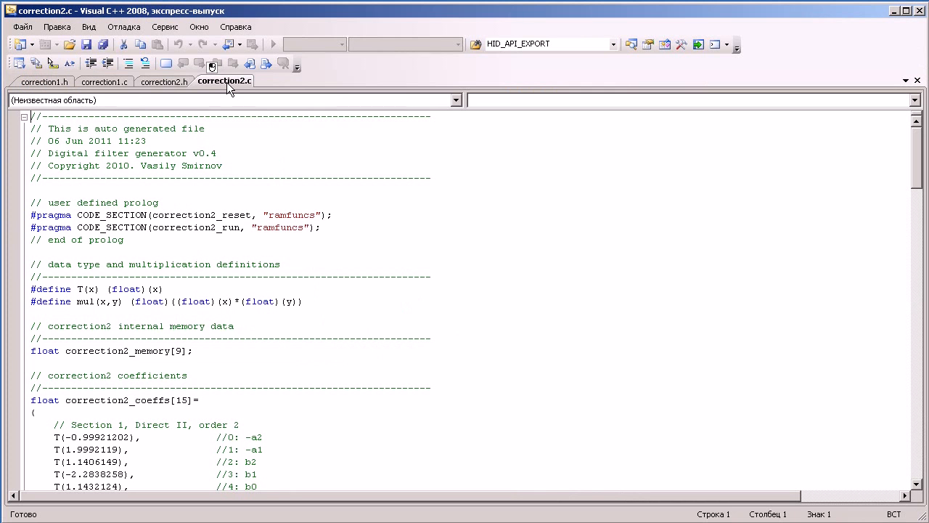
scroll("down", 3)
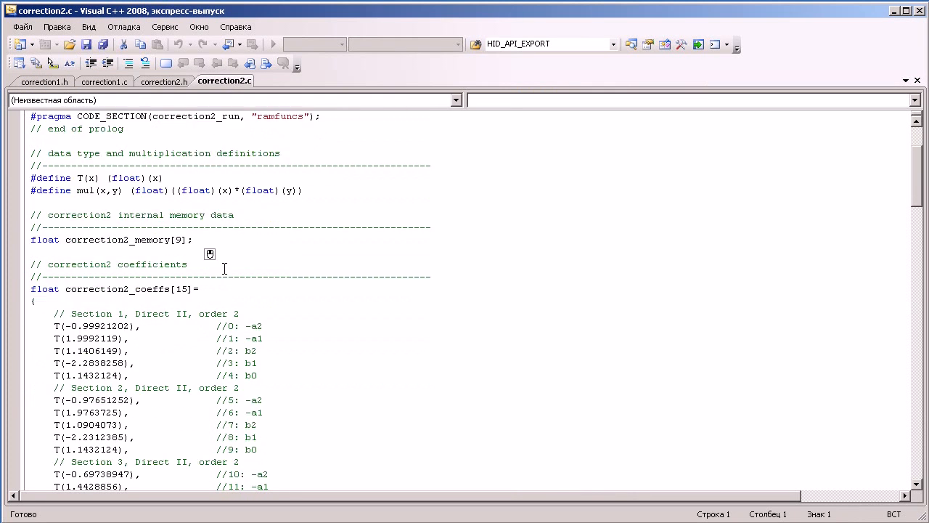
scroll("down", 3)
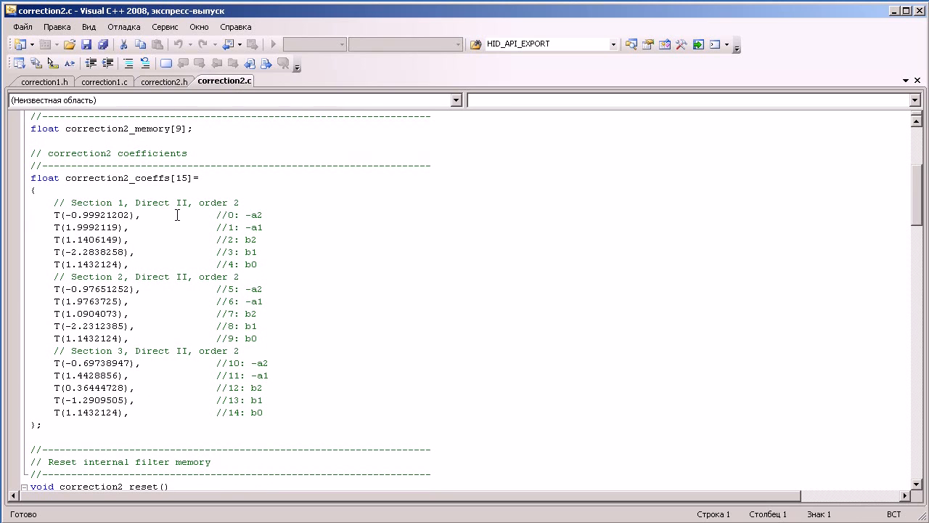
scroll("down", 3)
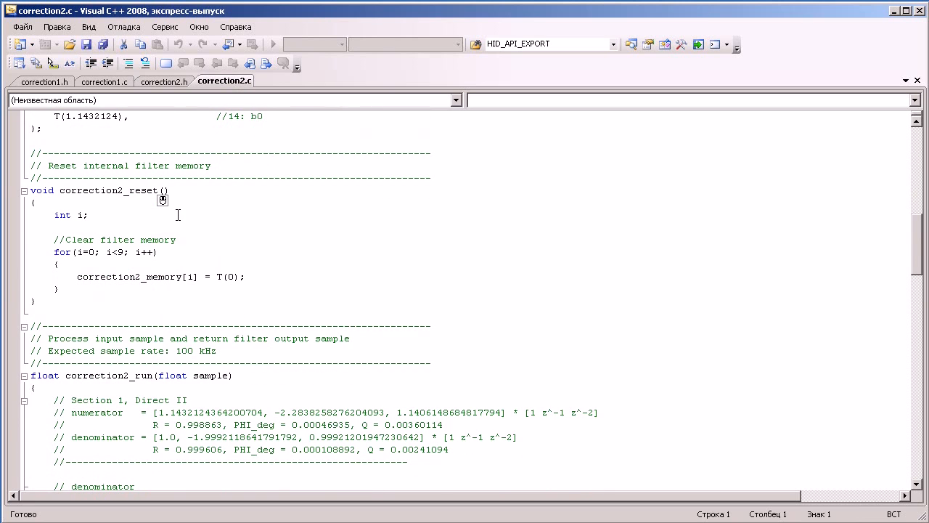
scroll("down", 3)
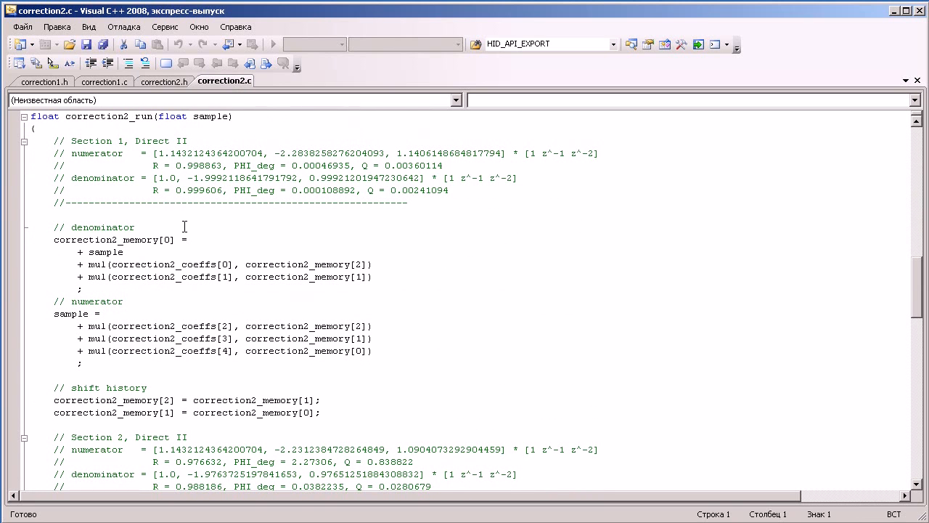
mouse_move(433, 310)
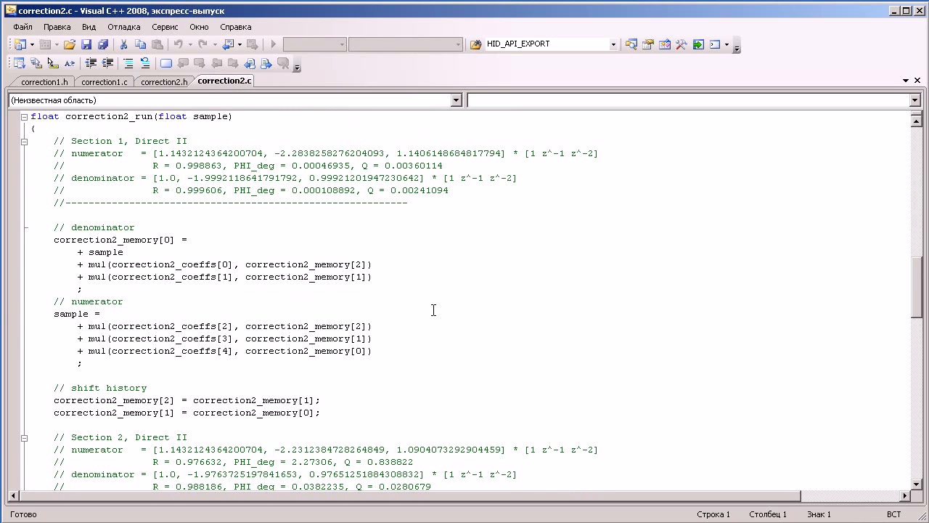
scroll("down", 3)
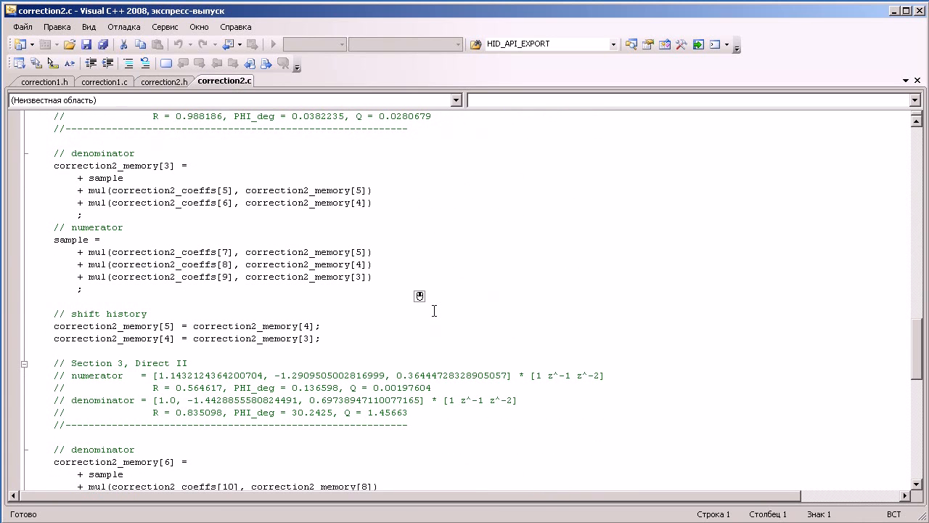
scroll("down", 3)
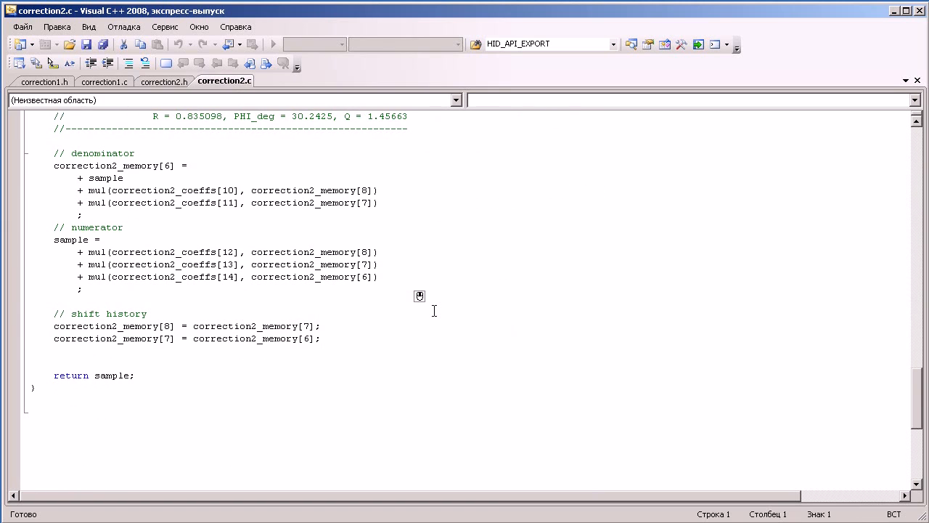